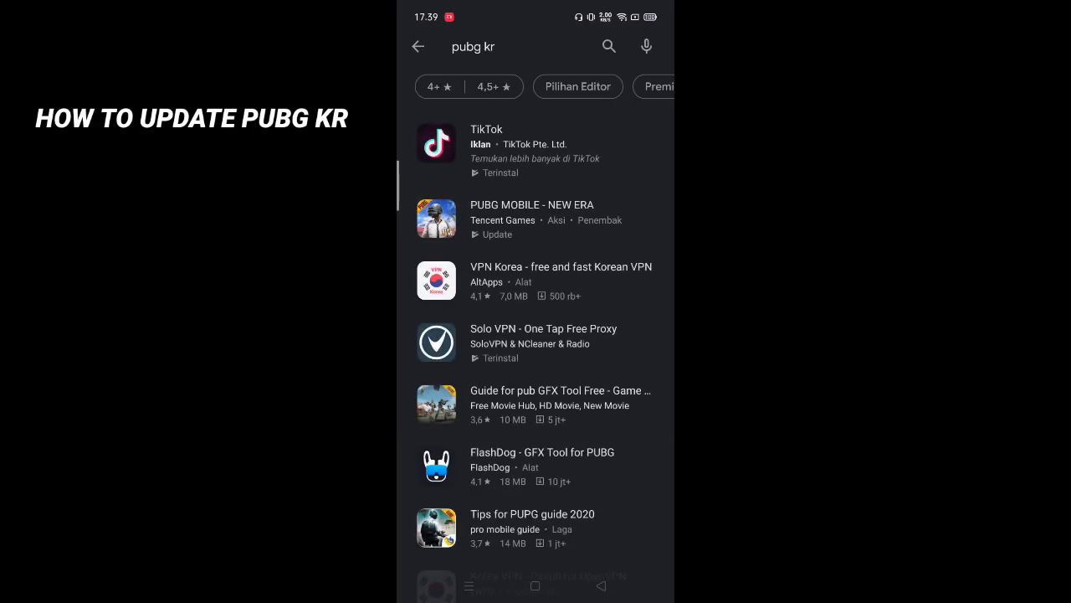
- Launch Solo VPN from the Play Store search results
click(536, 586)
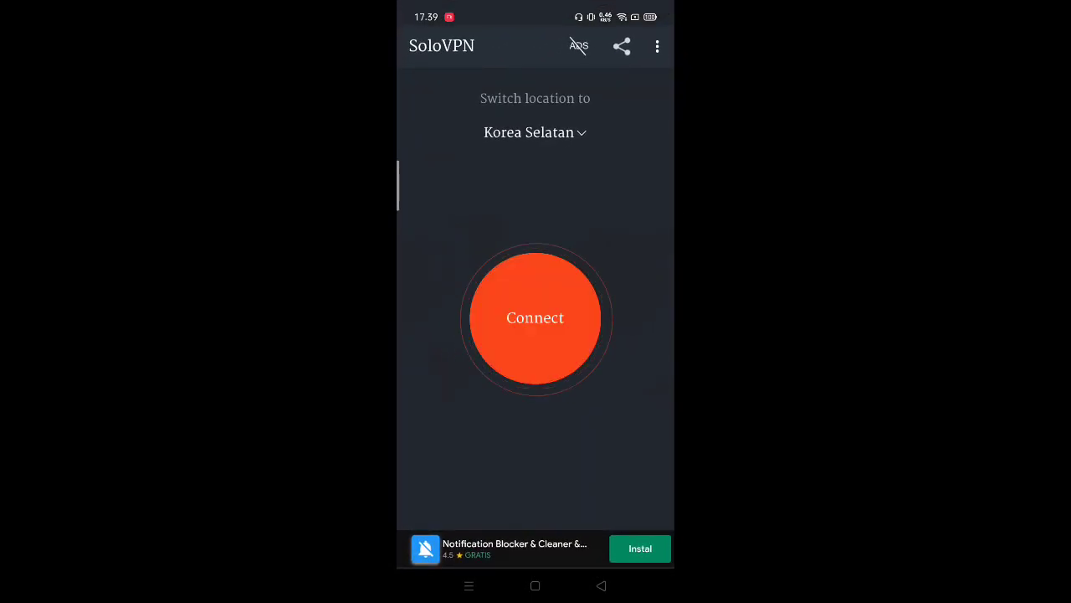
- Connect the VPN to Korea Selatan and return to the Play Store home page via recent apps
click(536, 318)
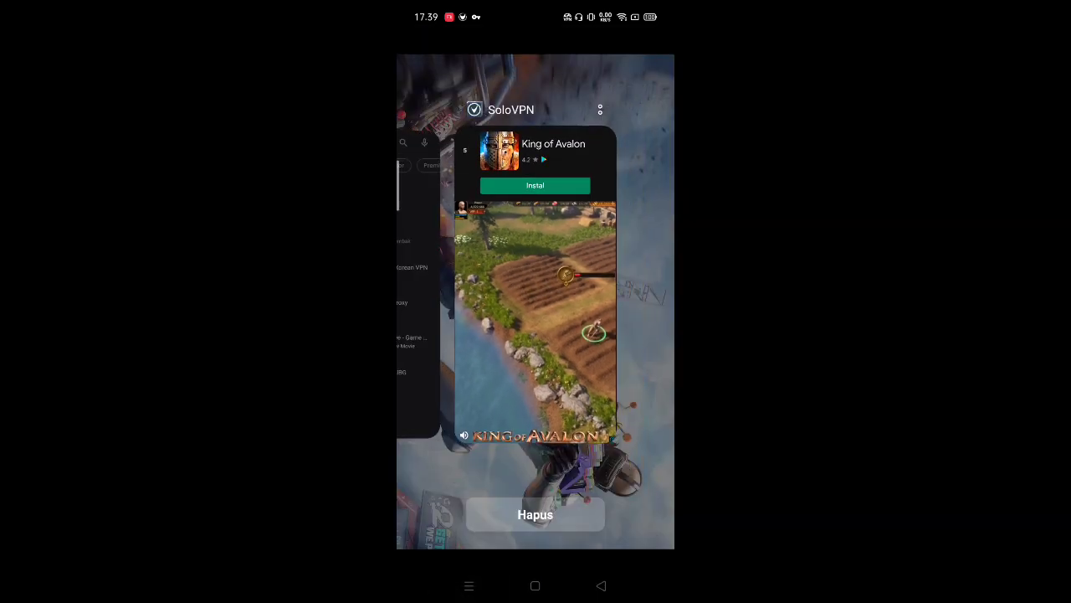
click(536, 514)
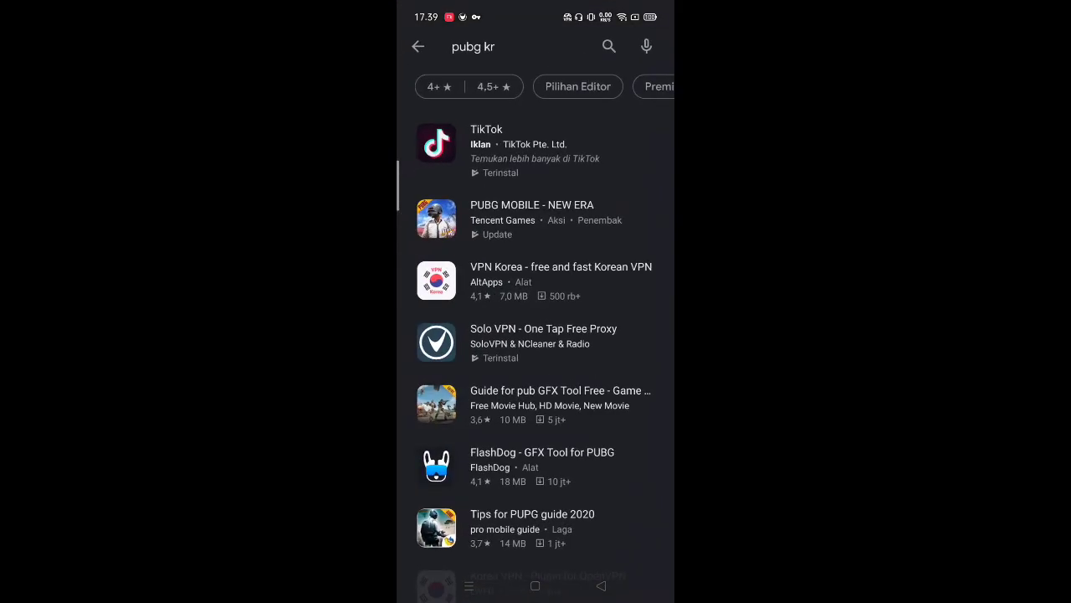
click(419, 47)
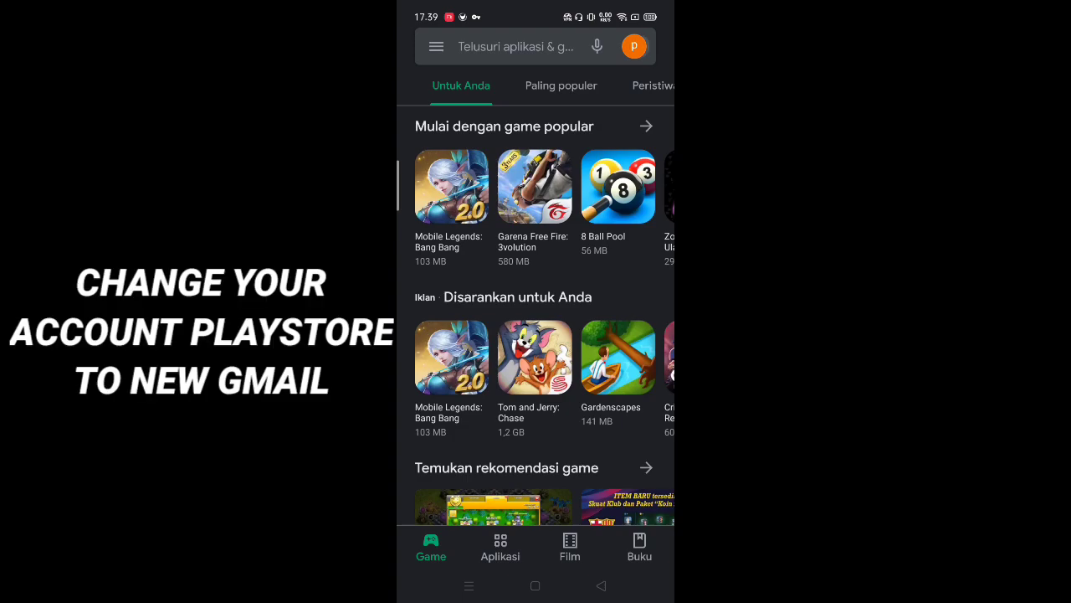
- Switch to another Google account and reach the 배틀그라운드 page showing the Update button
click(633, 47)
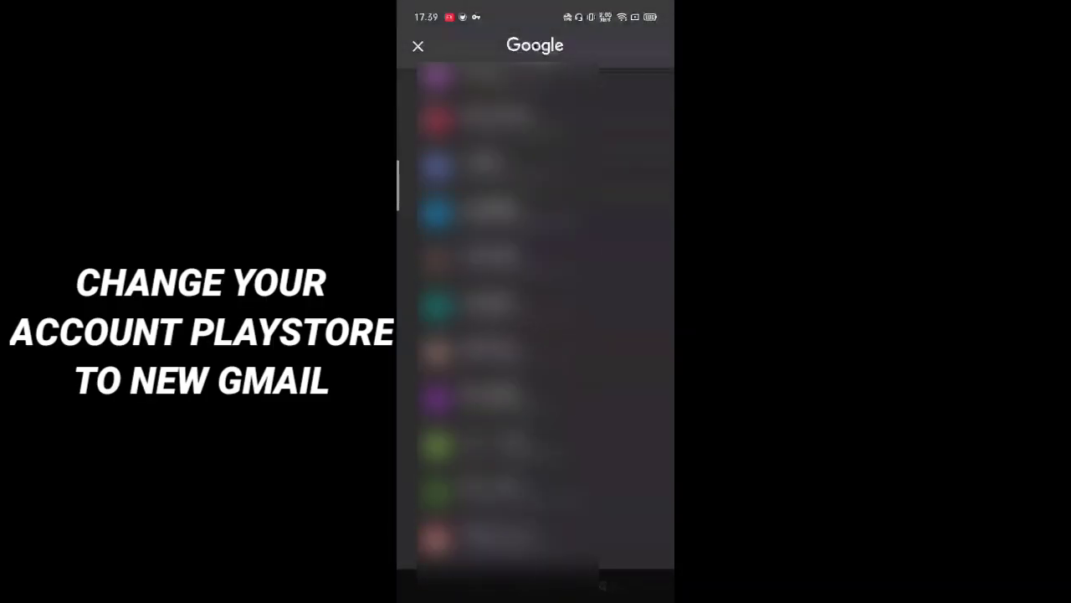
click(419, 47)
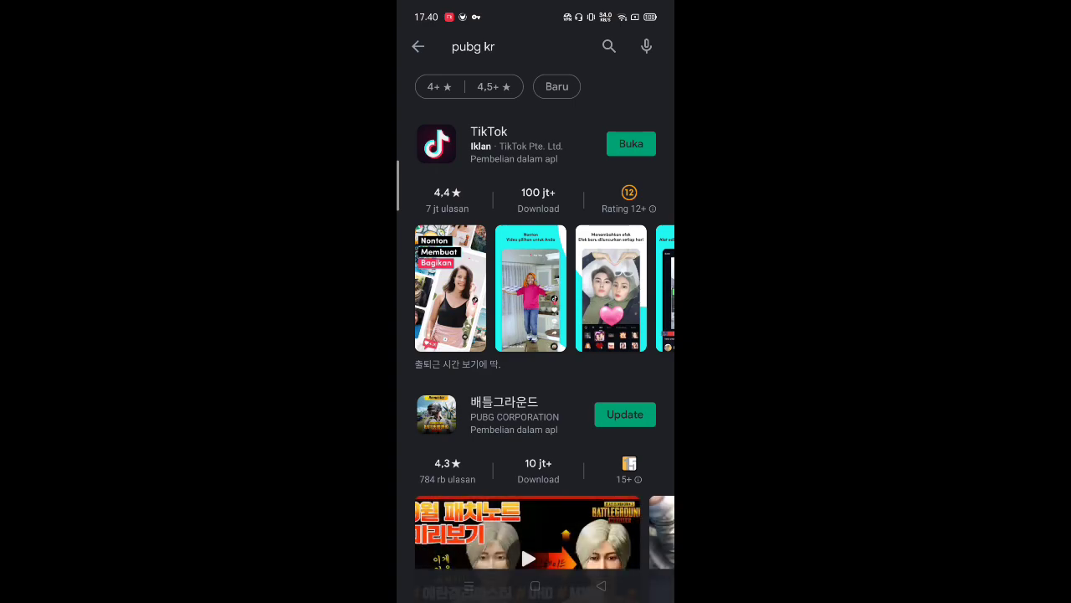
click(505, 415)
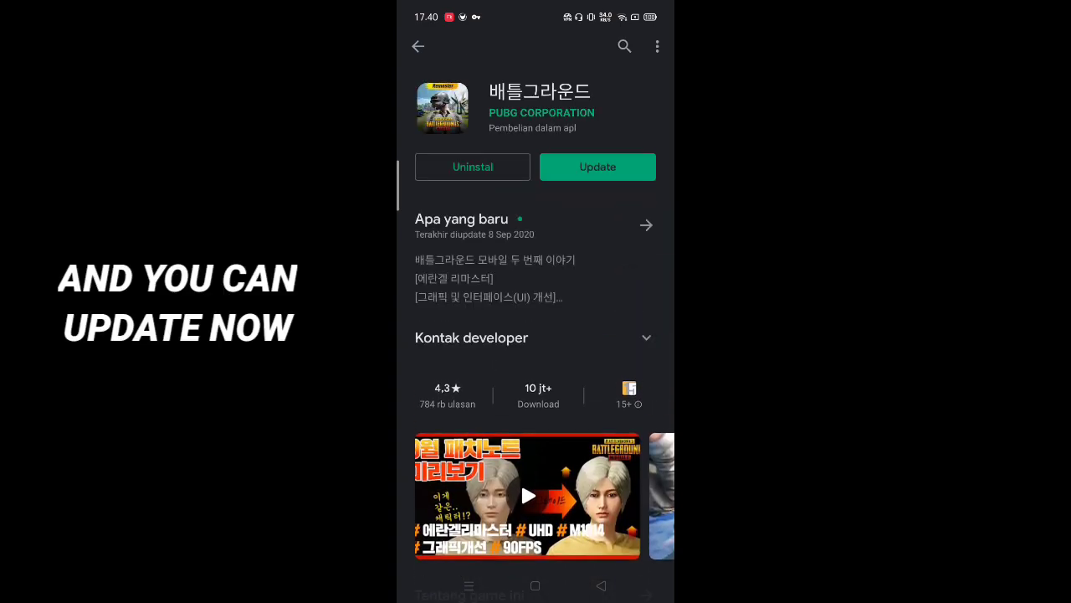